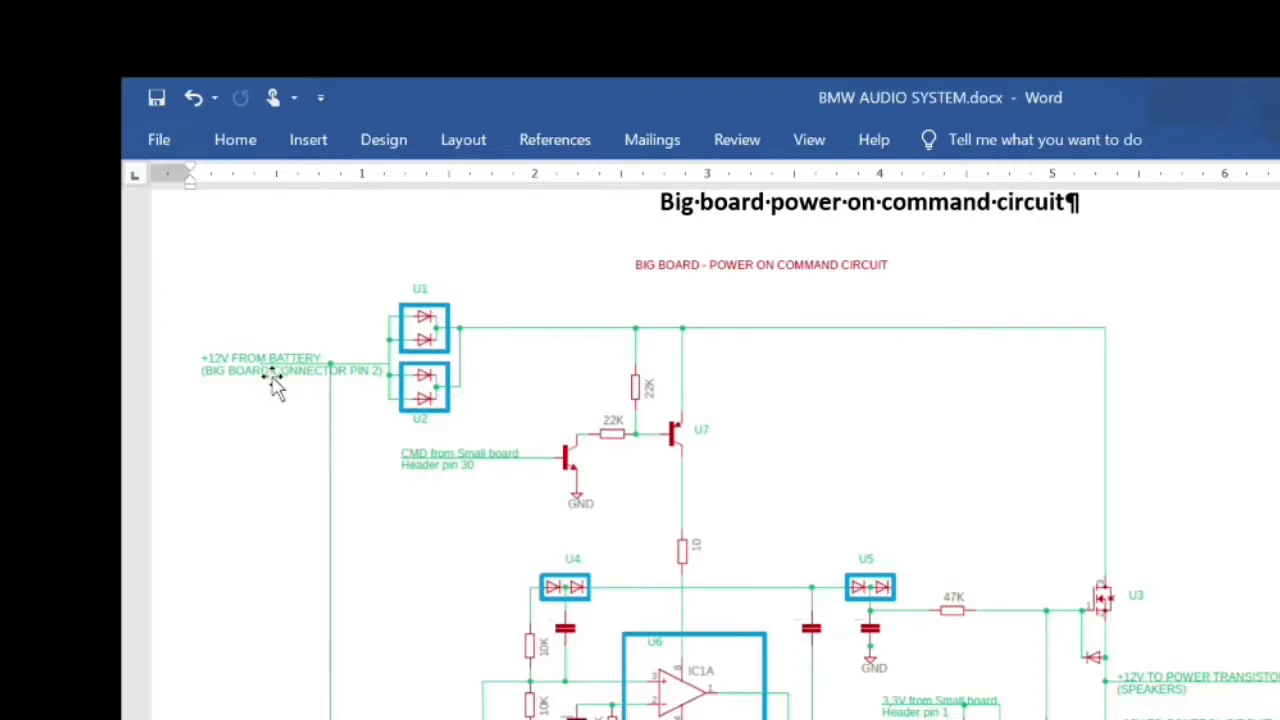
mouse_move(418, 420)
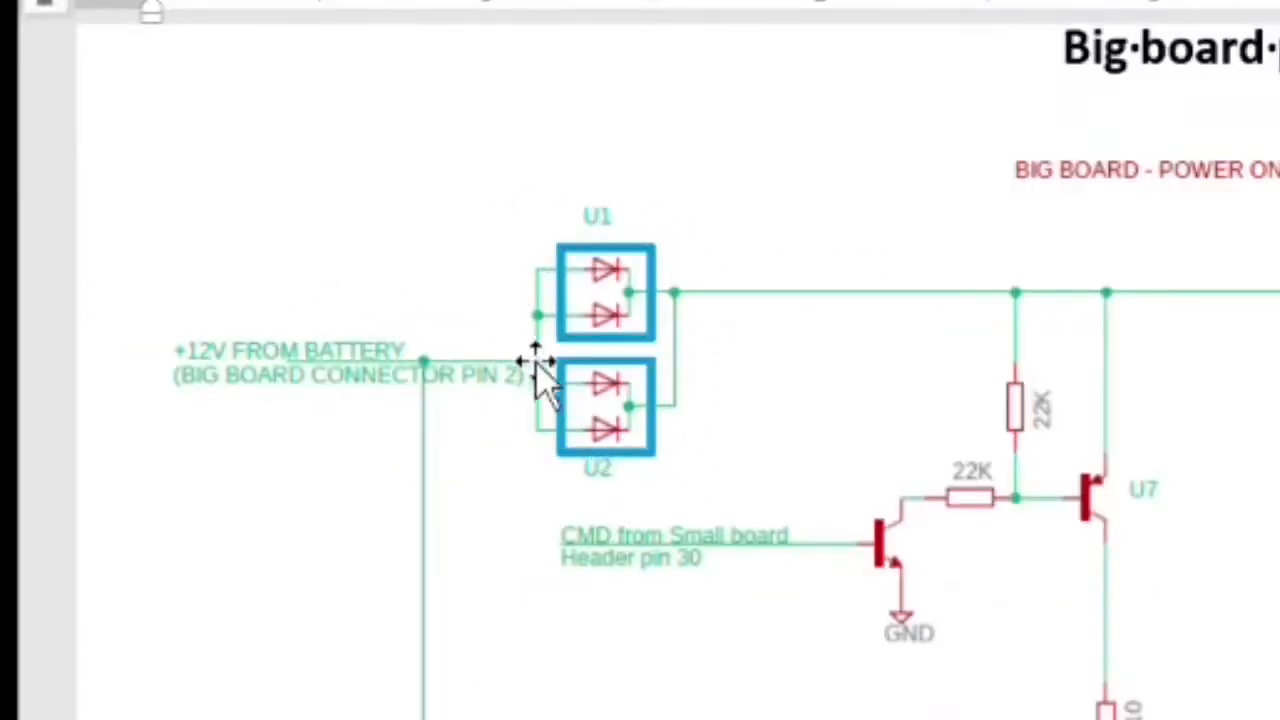
mouse_move(775, 355)
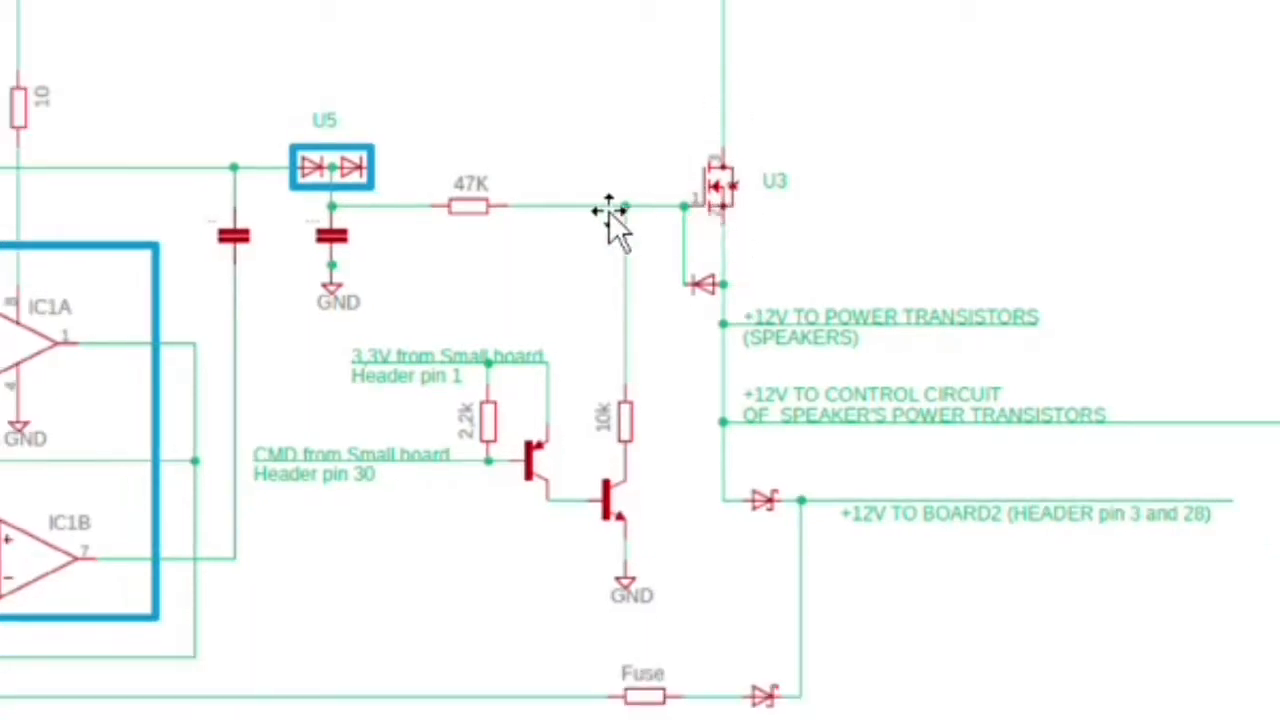
mouse_move(570, 210)
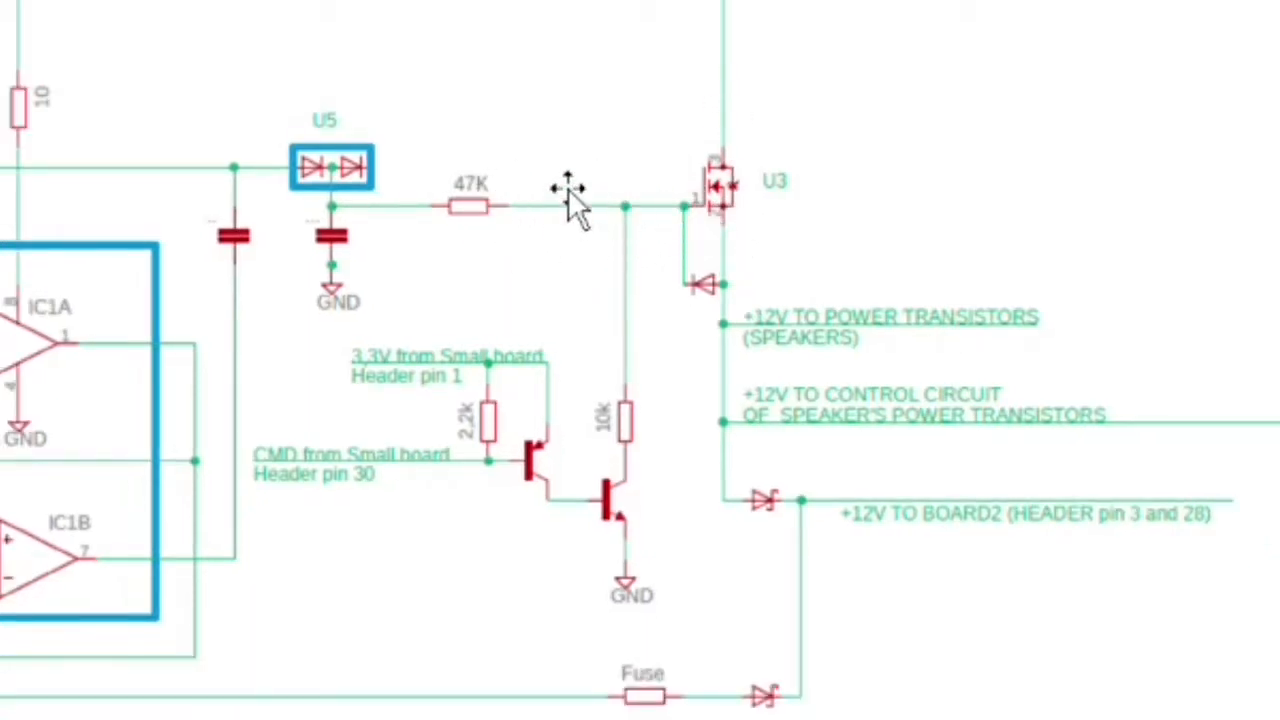
mouse_move(745, 345)
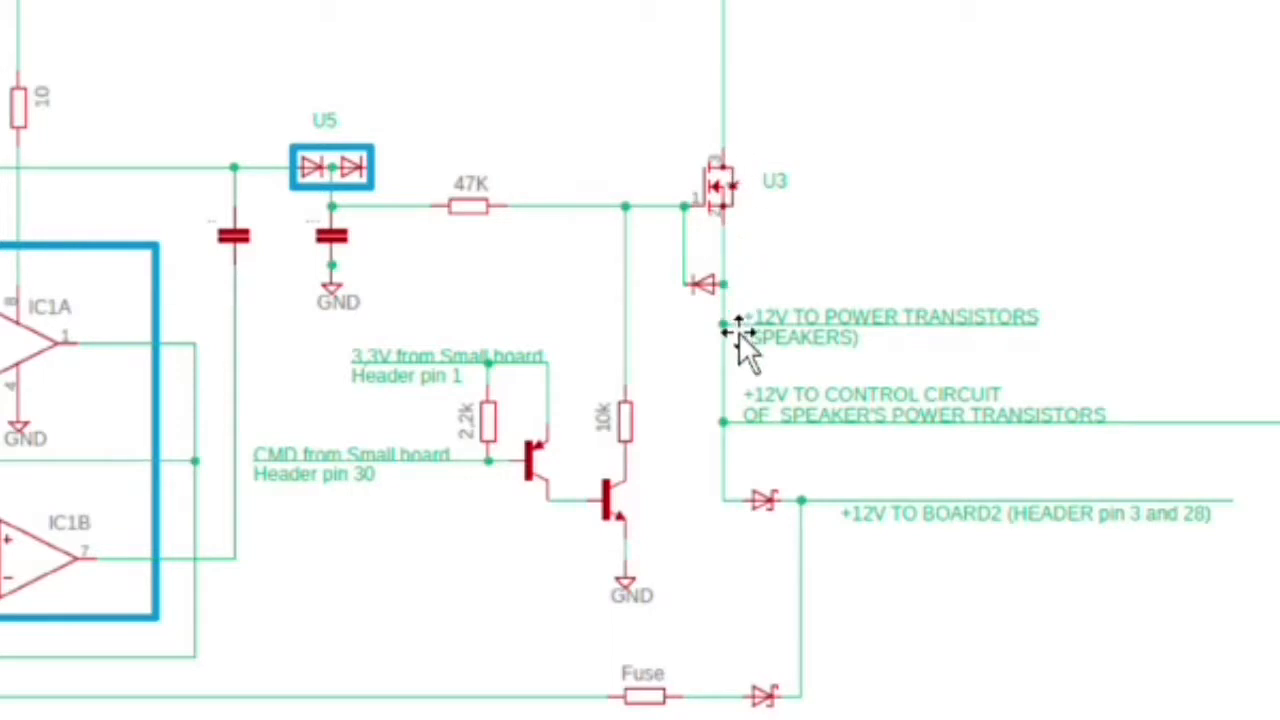
mouse_move(950, 325)
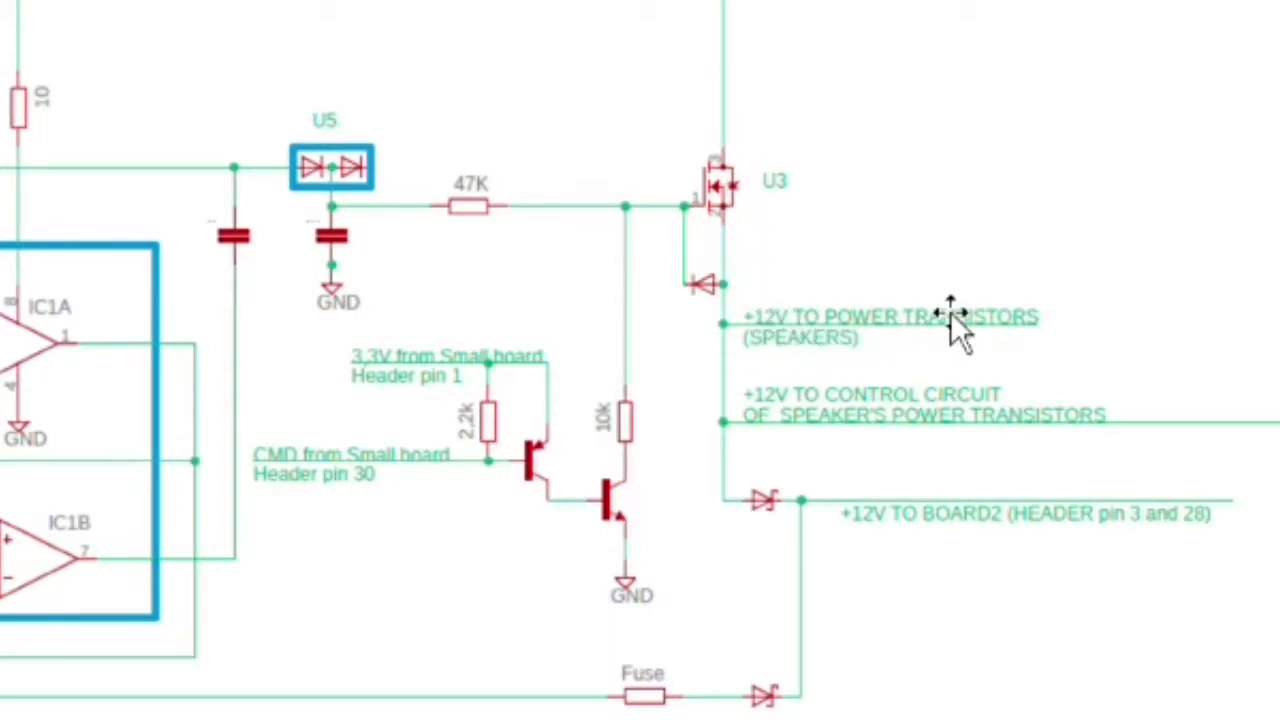
mouse_move(865, 320)
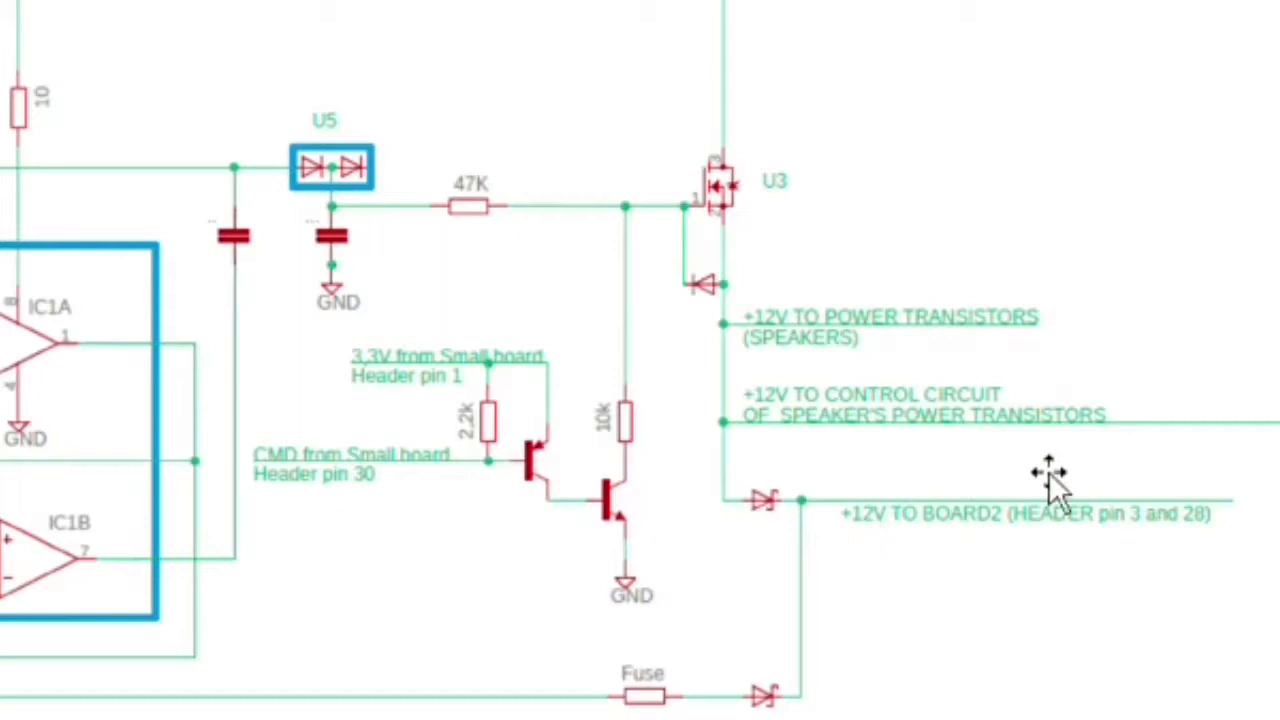
mouse_move(1120, 555)
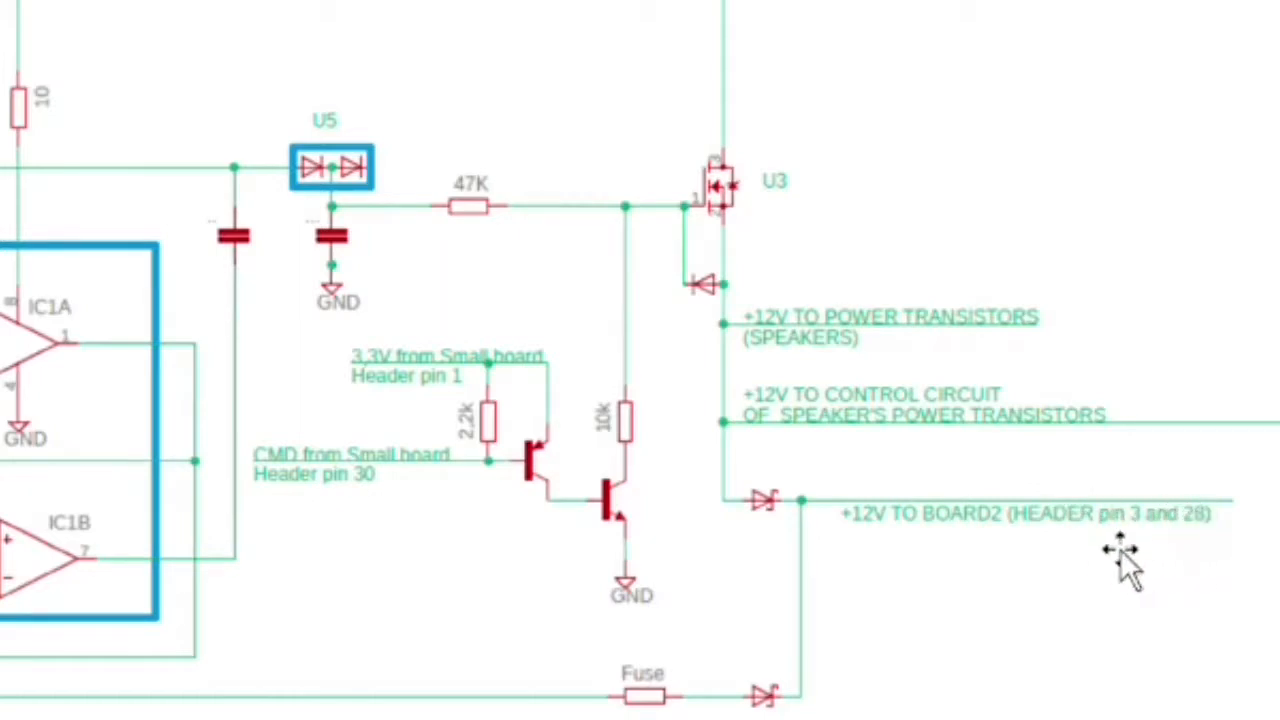
mouse_move(1115, 555)
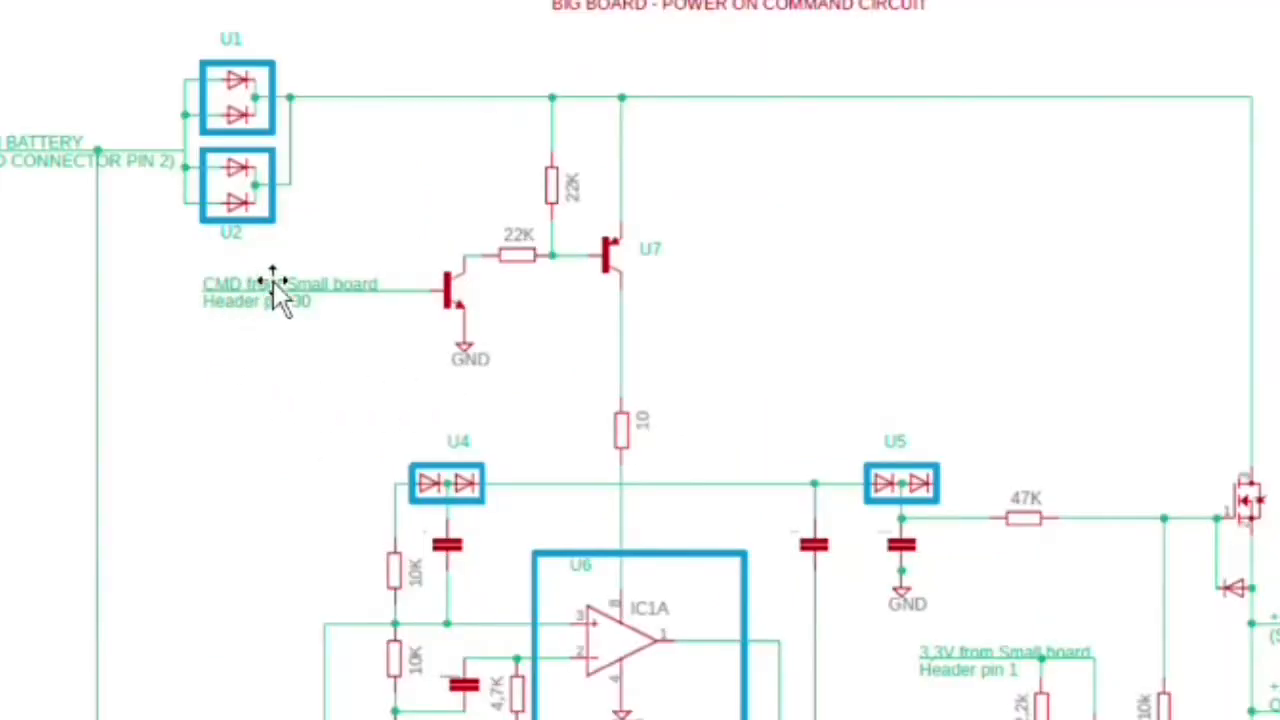
mouse_move(385, 305)
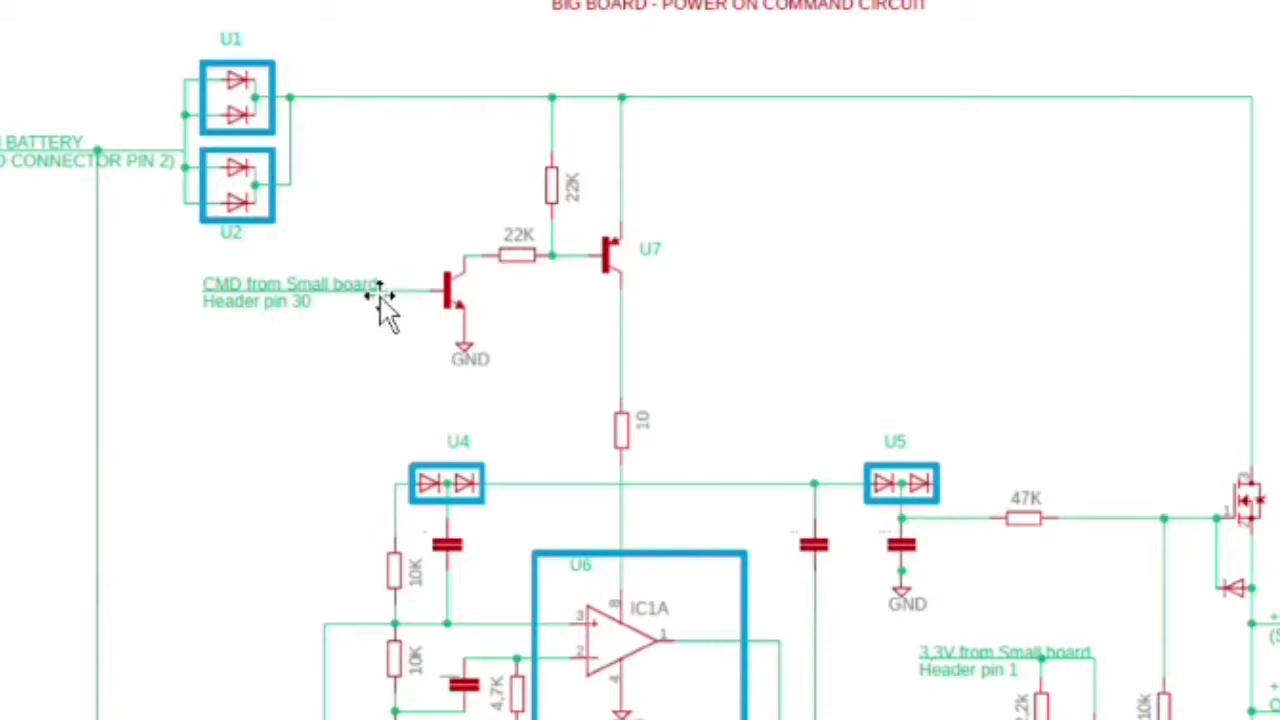
mouse_move(575, 248)
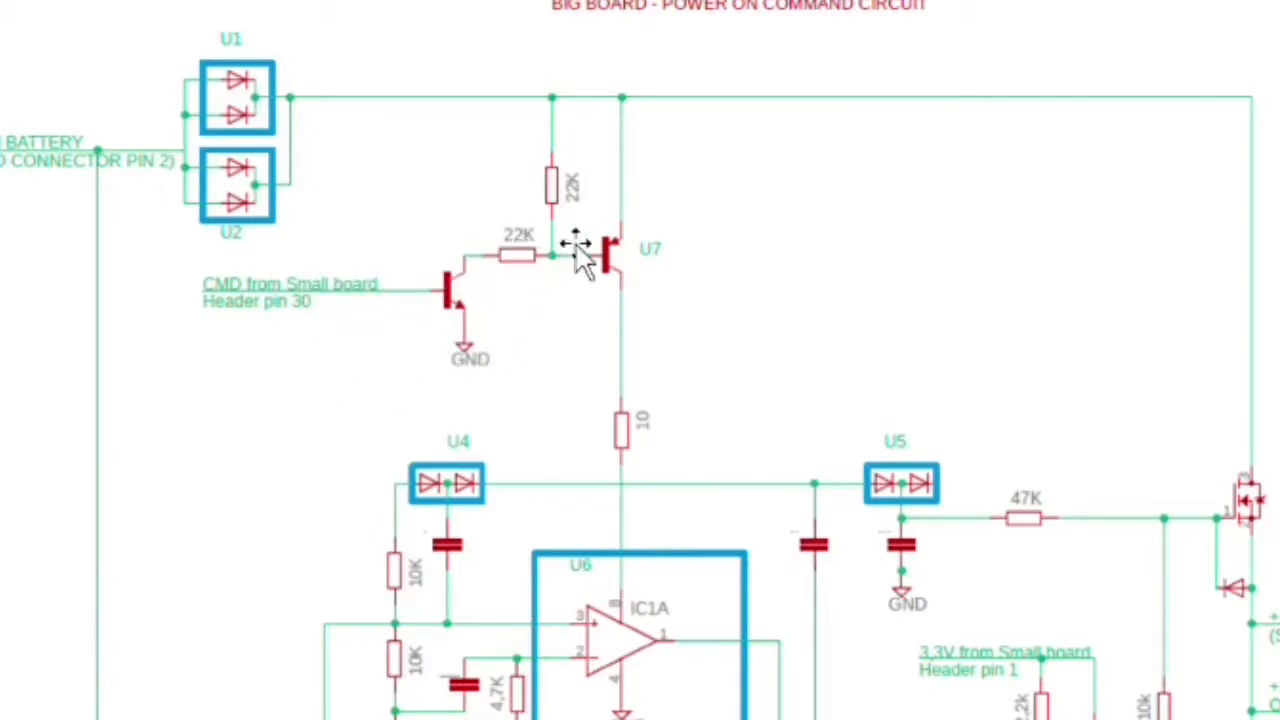
mouse_move(585, 240)
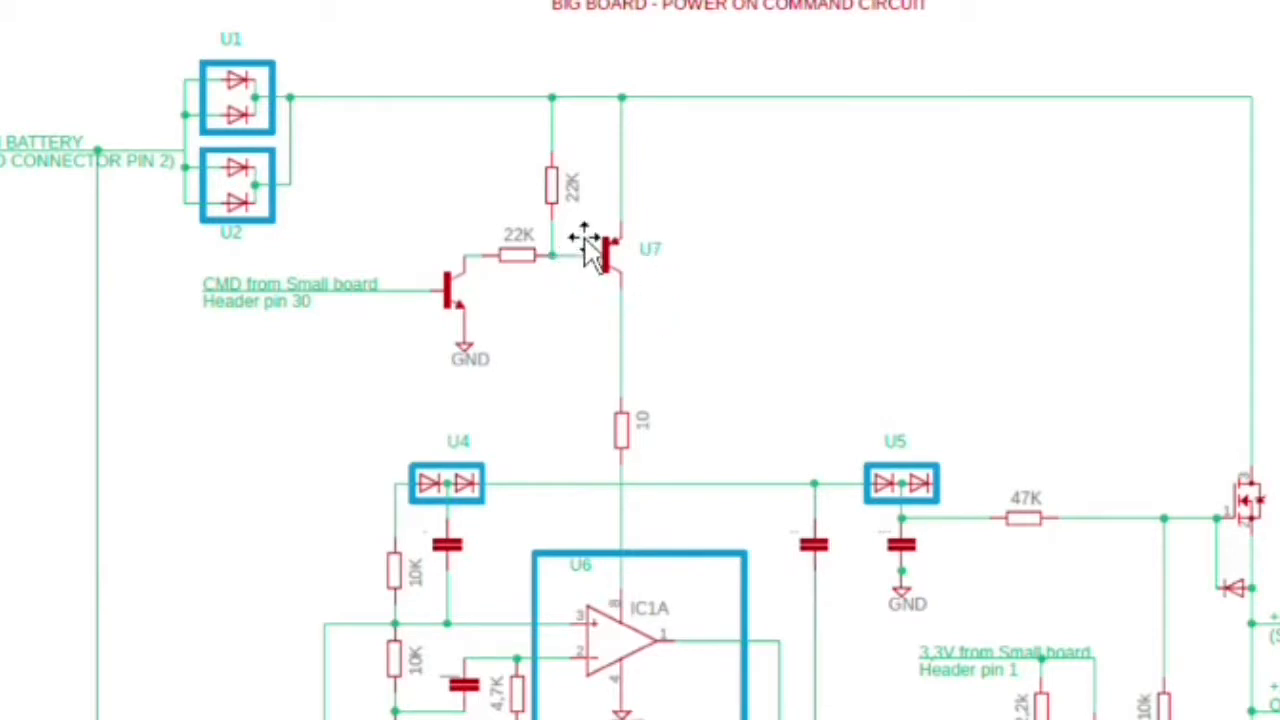
mouse_move(590, 250)
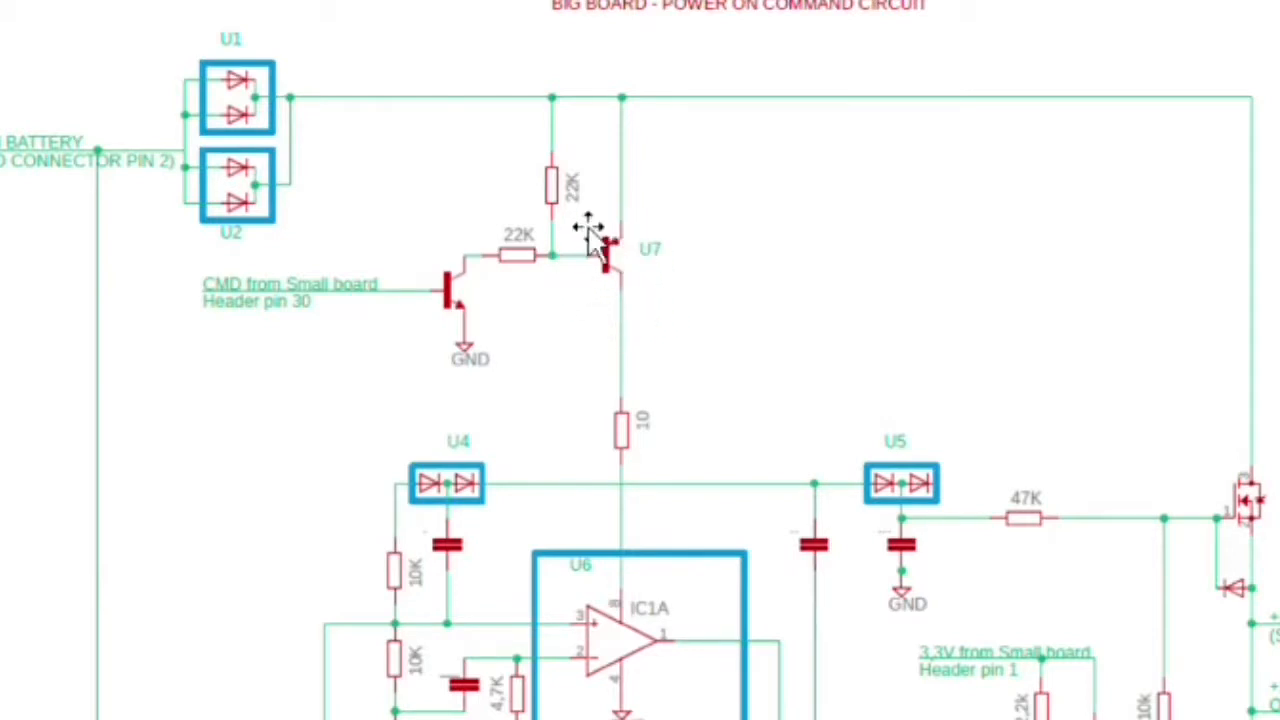
scroll(down, 3)
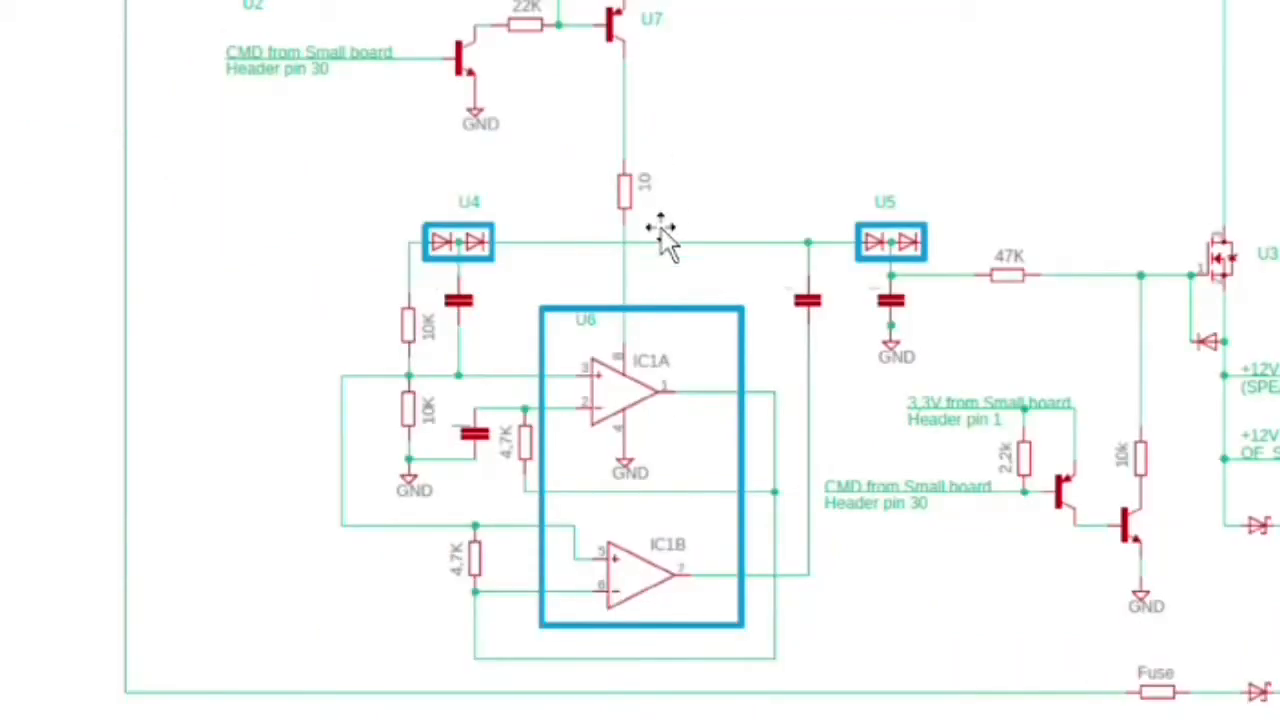
mouse_move(500, 410)
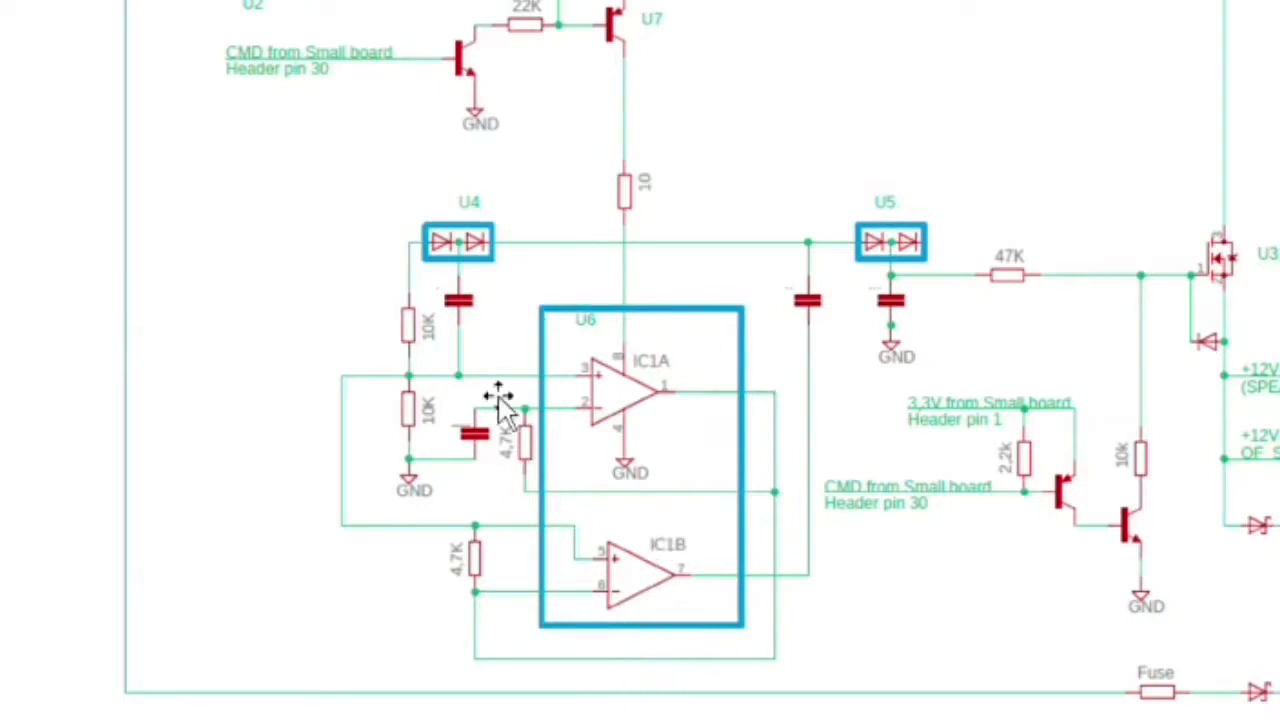
mouse_move(855, 310)
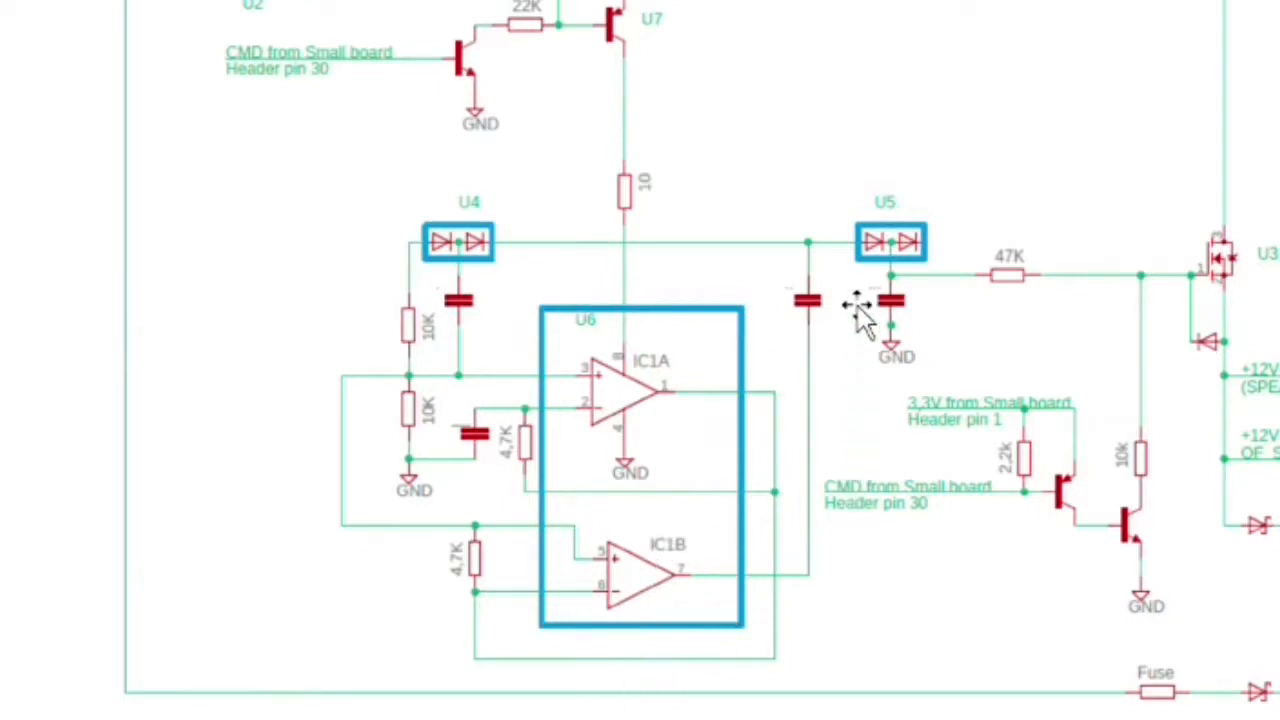
mouse_move(950, 265)
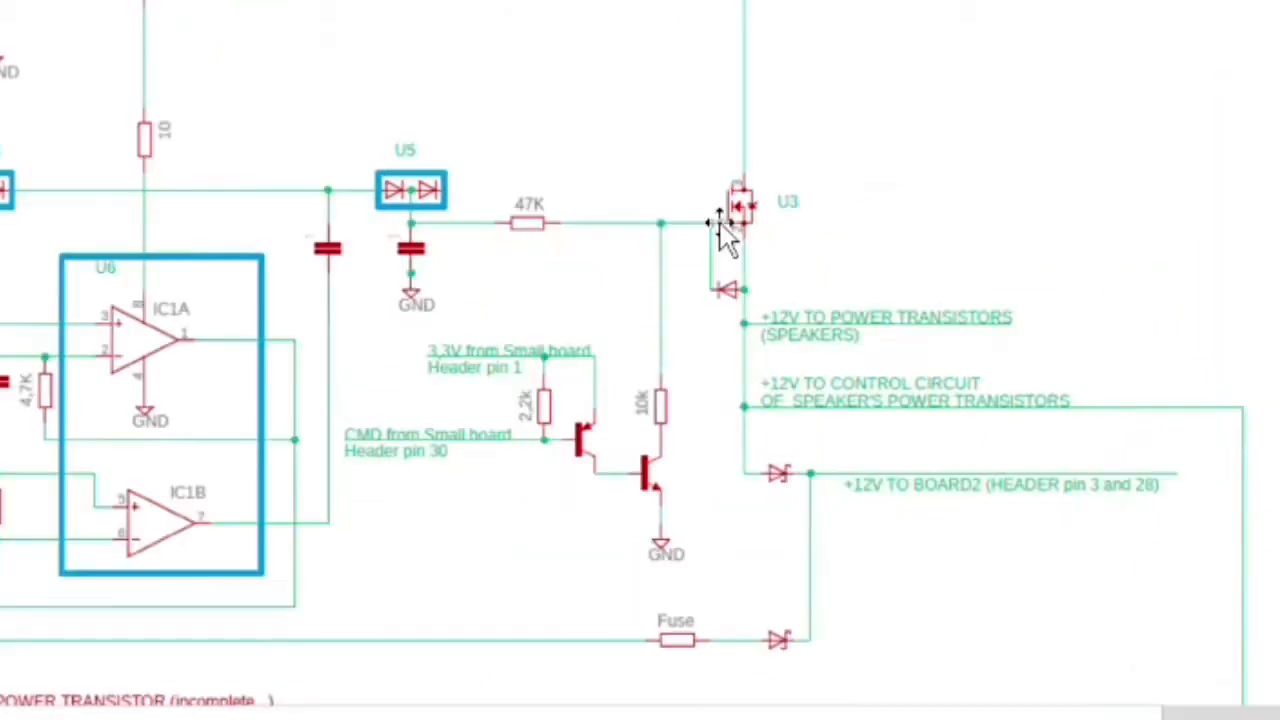
mouse_move(650, 235)
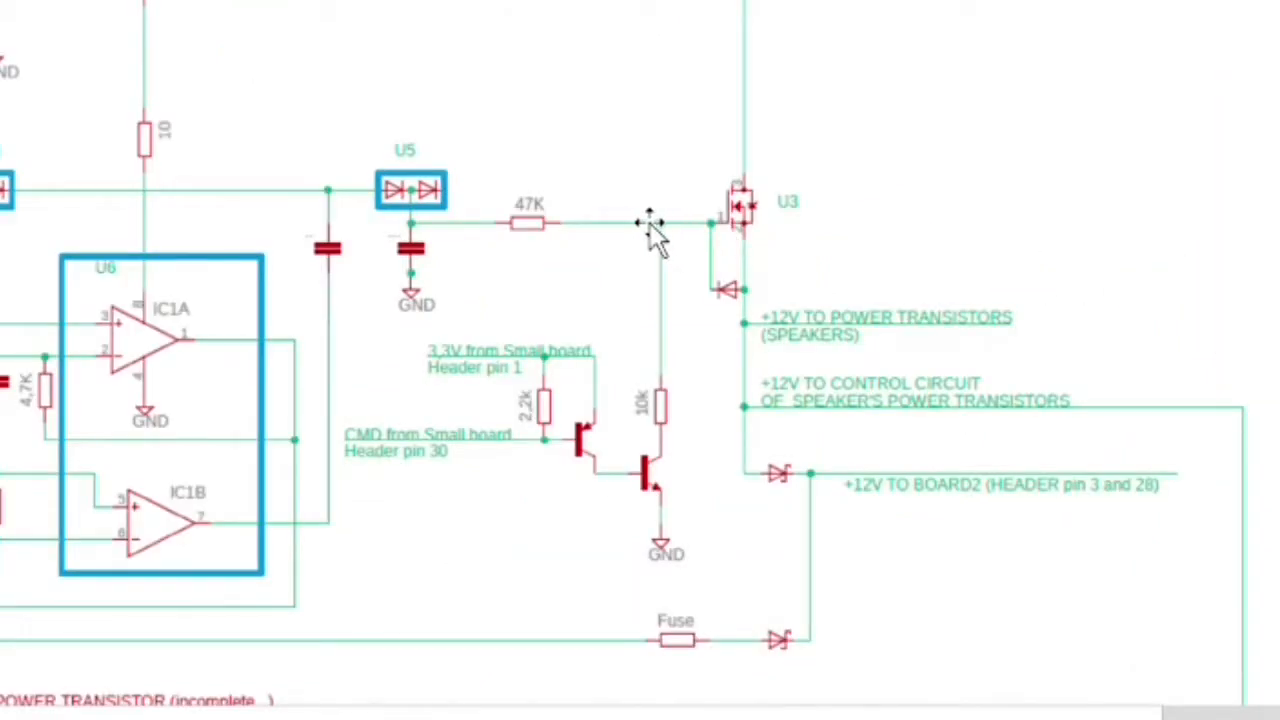
mouse_move(680, 240)
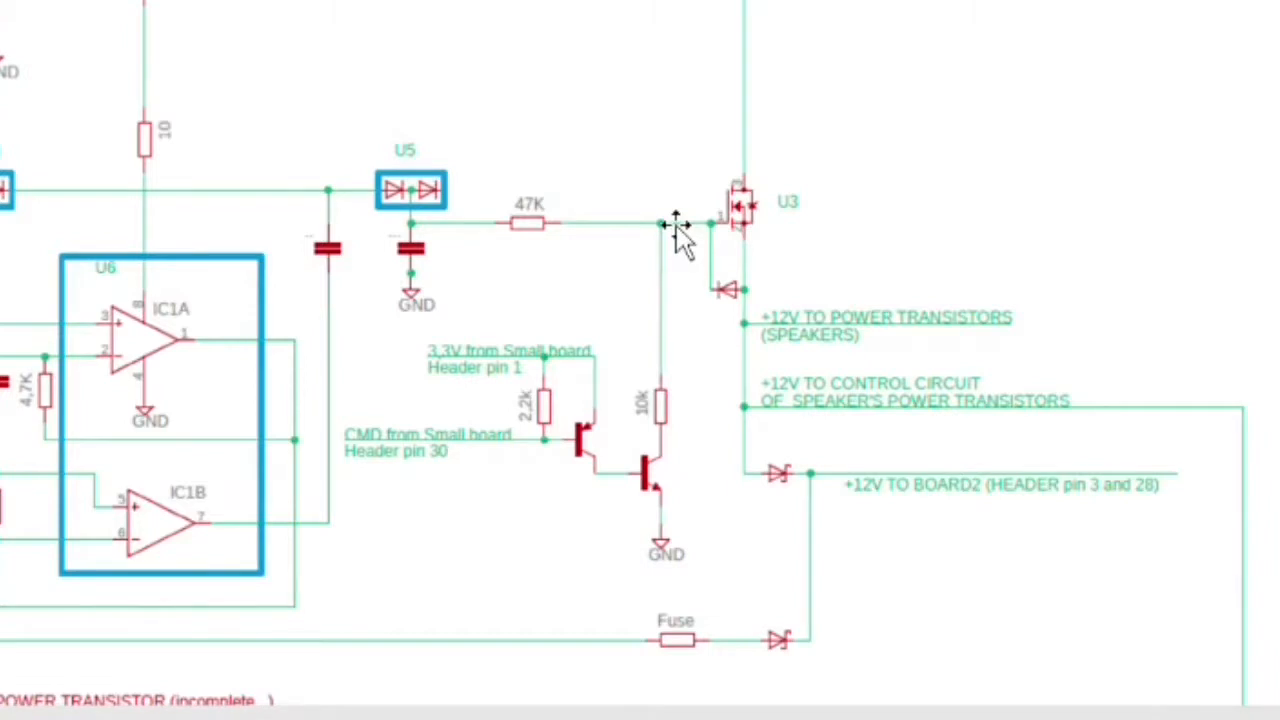
mouse_move(398, 490)
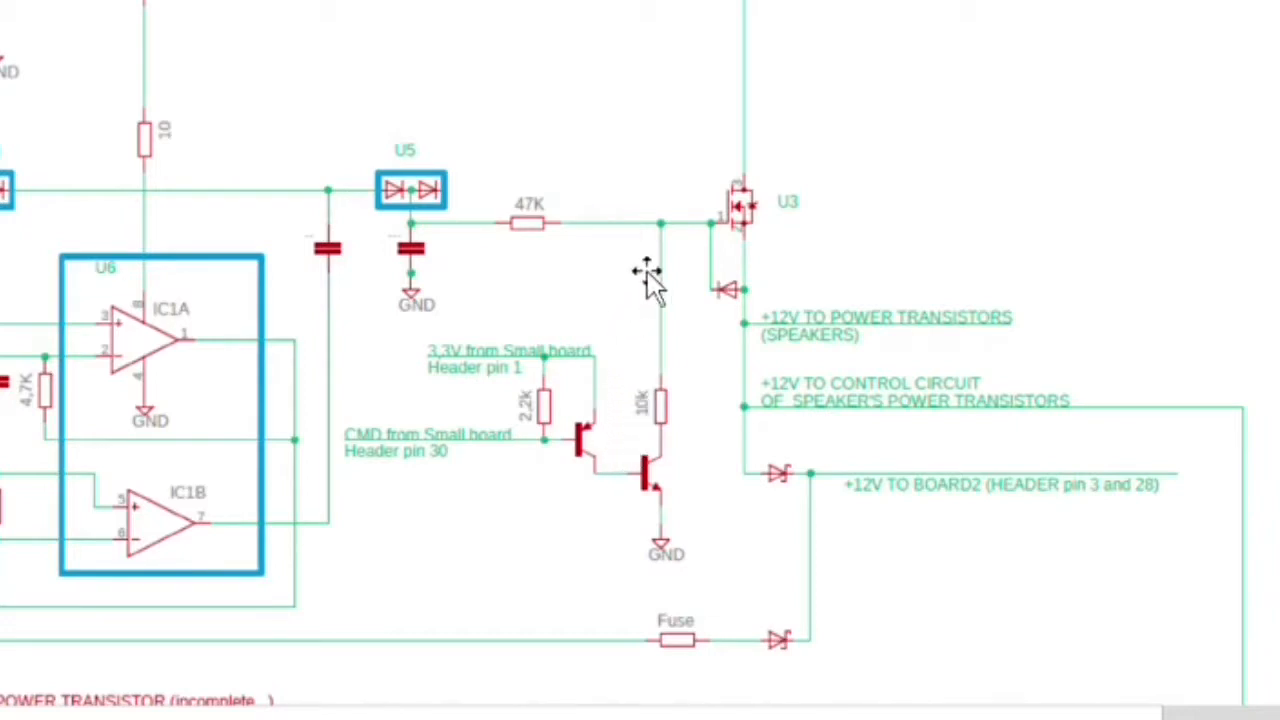
mouse_move(665, 515)
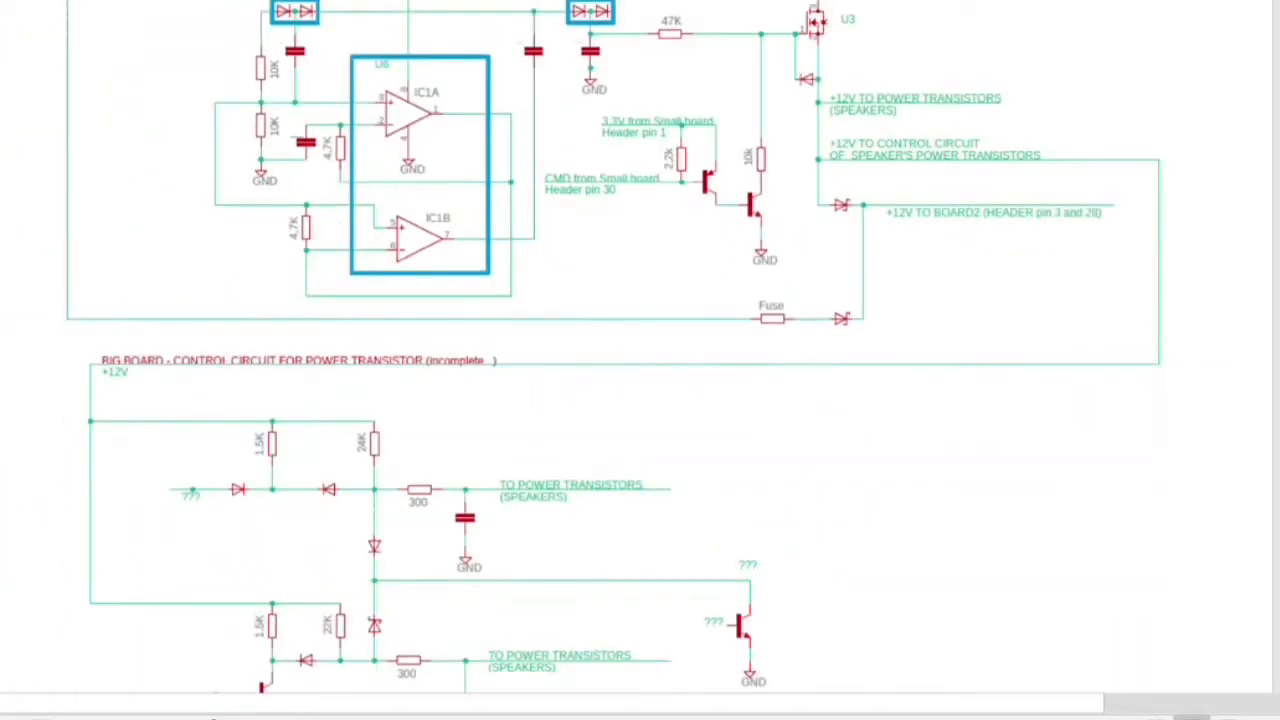
scroll(down, 3)
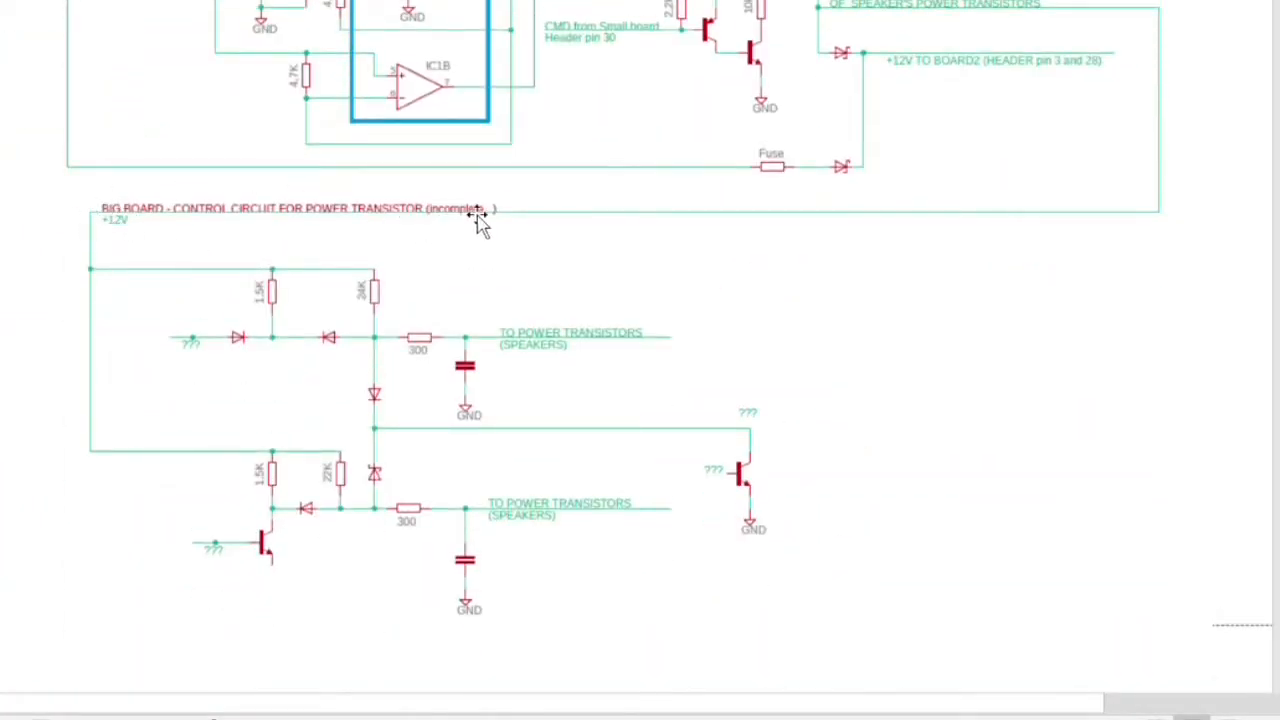
mouse_move(440, 250)
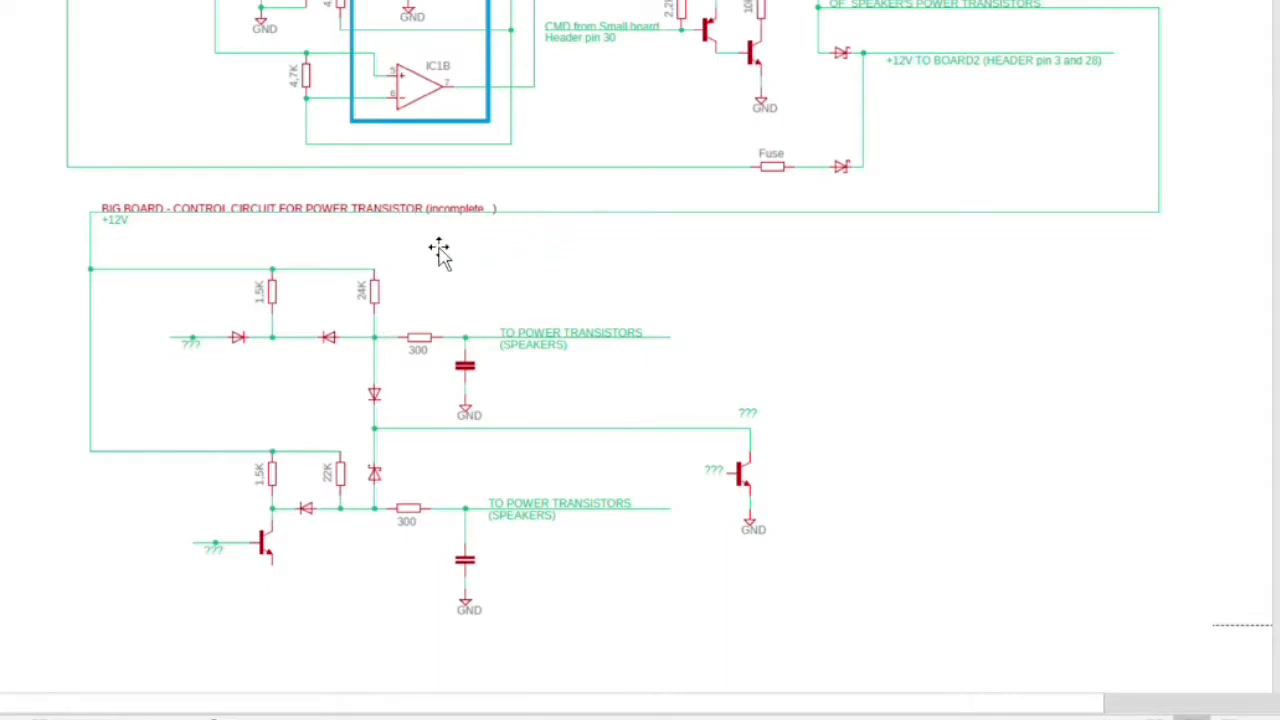